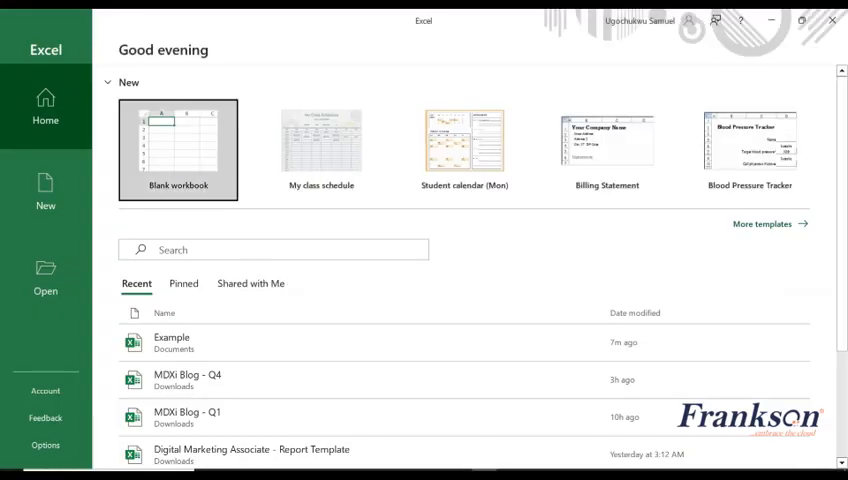
# - Create a blank workbook and select cell A1
pyautogui.click(178, 150)
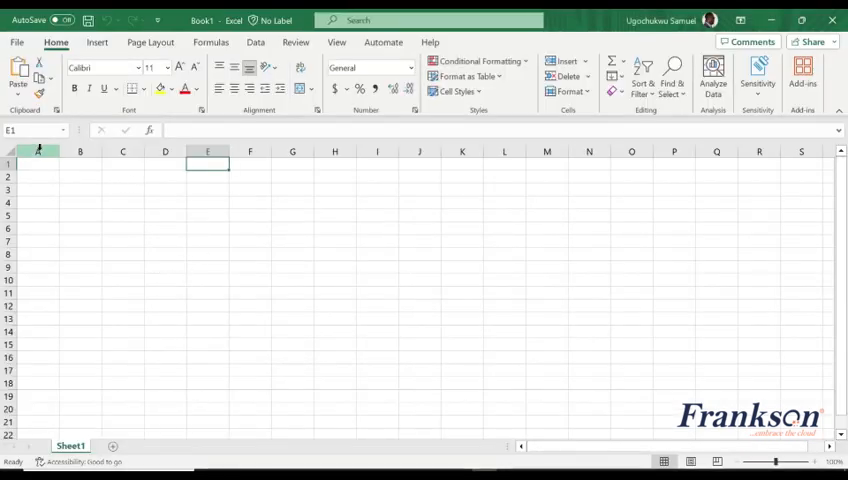
pyautogui.click(37, 163)
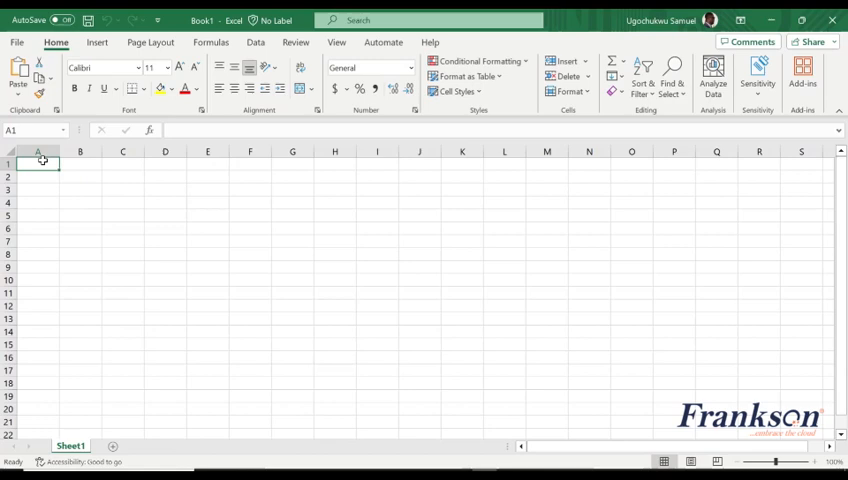
# - Enter 'gtfdgffshgfsg' in A1 and drag column A back to default width
pyautogui.write('gtfdgffshgfsgfafgam')
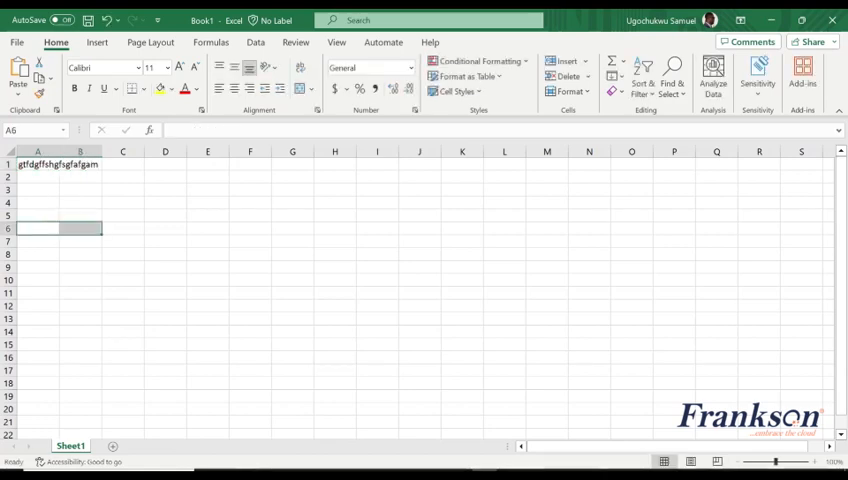
pyautogui.click(37, 164)
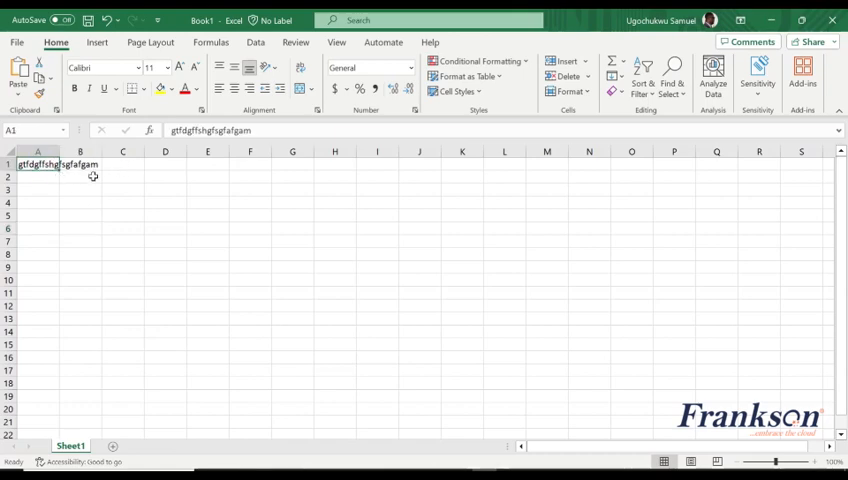
pyautogui.click(122, 215)
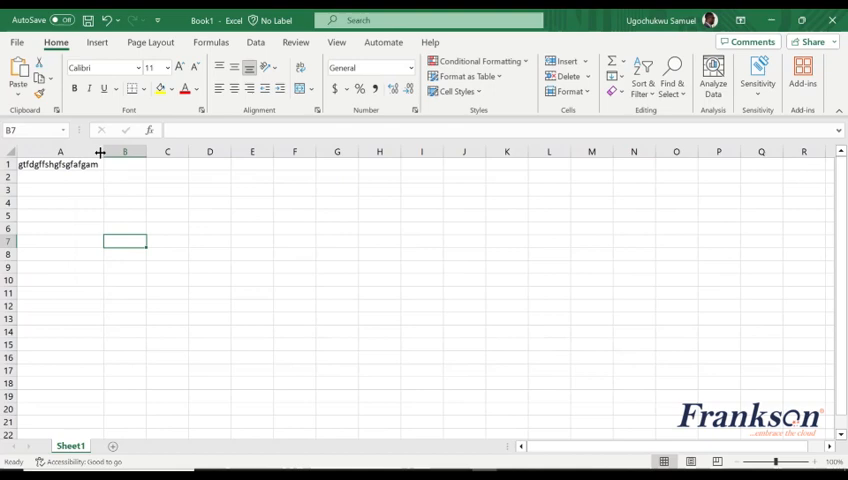
pyautogui.moveTo(100, 152); pyautogui.dragTo(78, 152)
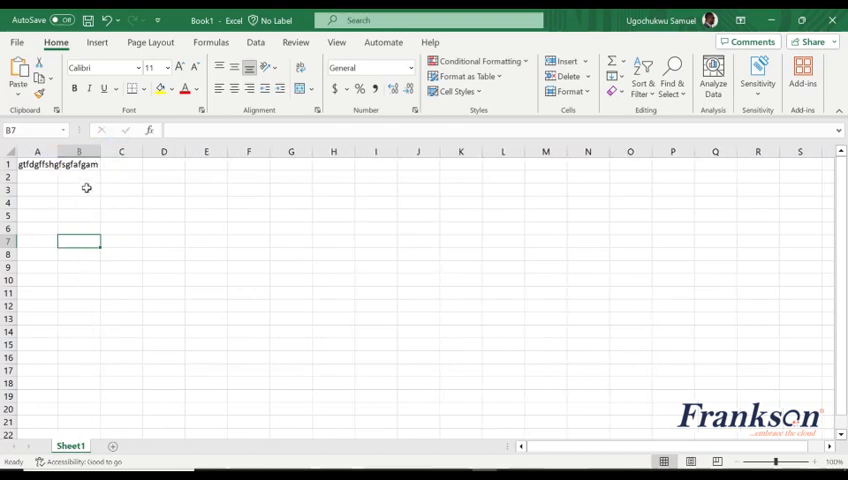
pyautogui.click(121, 215)
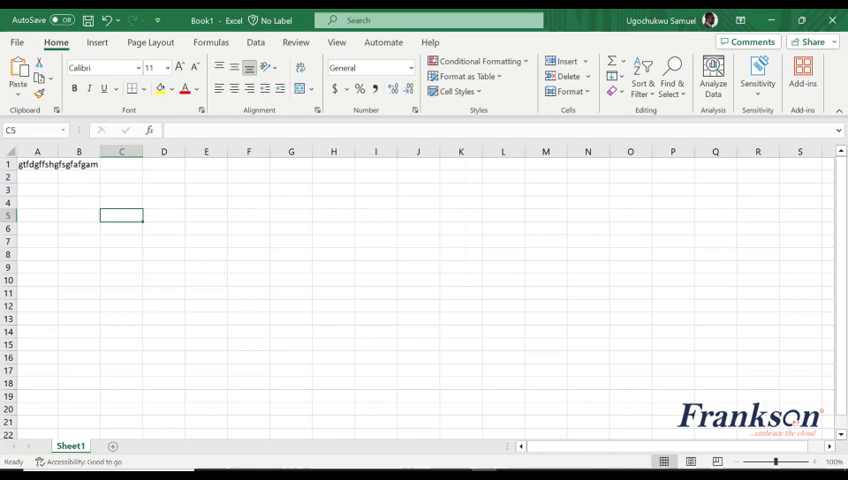
# - Open Sheet1's code and pick Worksheet to insert the SelectionChange stub
pyautogui.rightClick(70, 445)
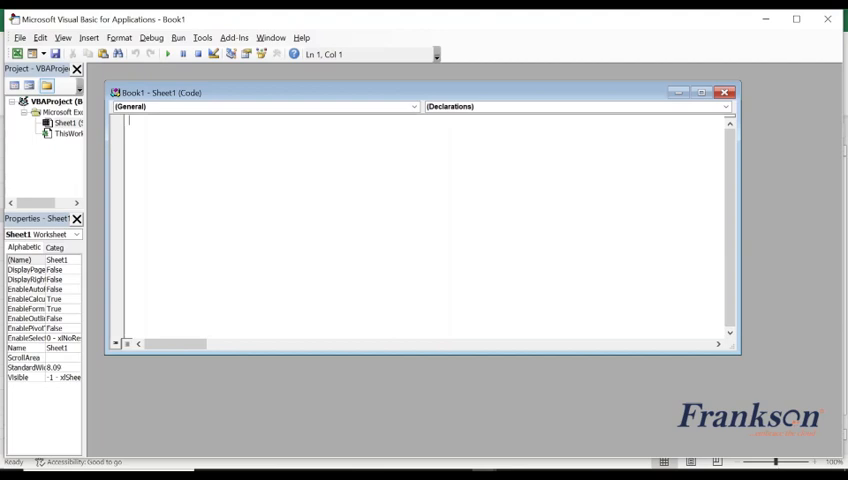
pyautogui.moveTo(182, 148)
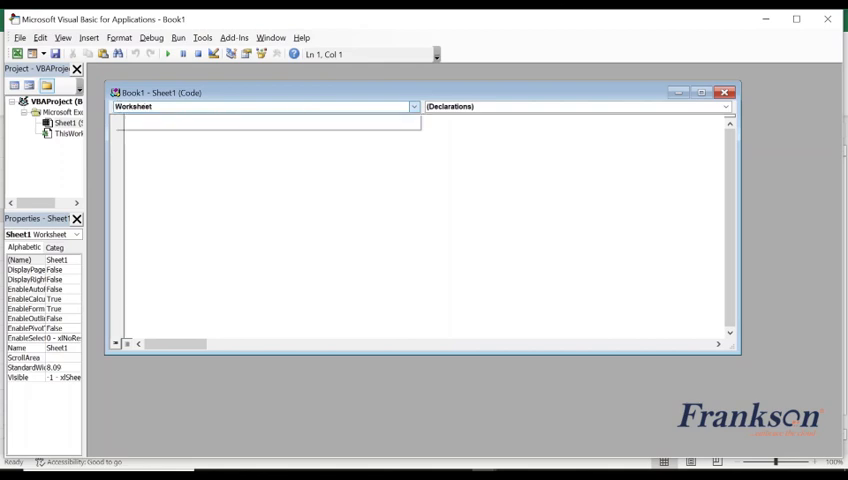
pyautogui.click(575, 106)
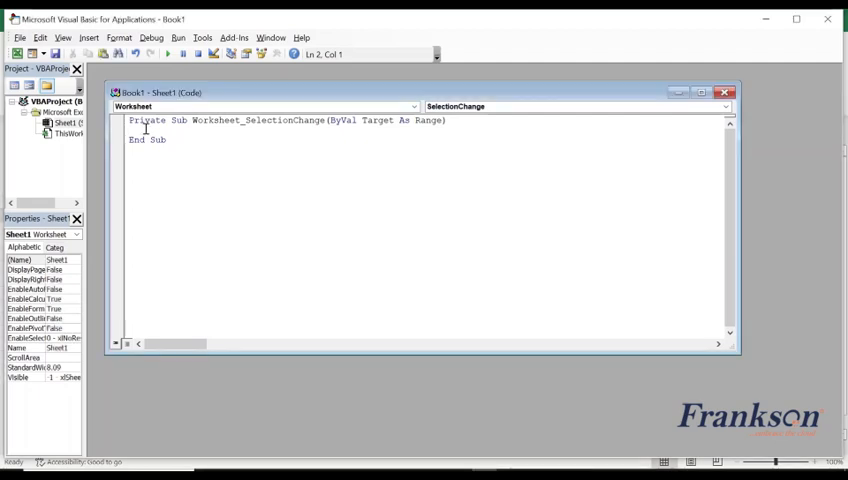
# - Type Columns.EntireColumn.AutoFit and Rows.EntireRow.AutoFit lines into the procedure
pyautogui.write('Columns')
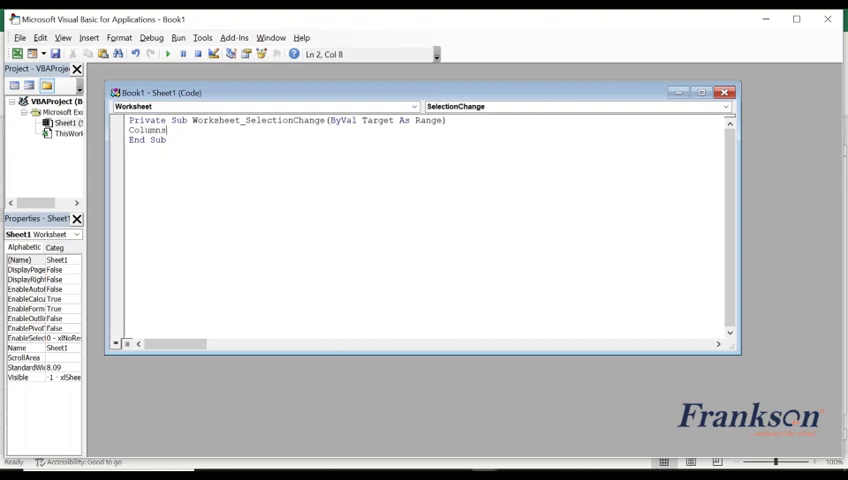
pyautogui.write('.EntireColumn')
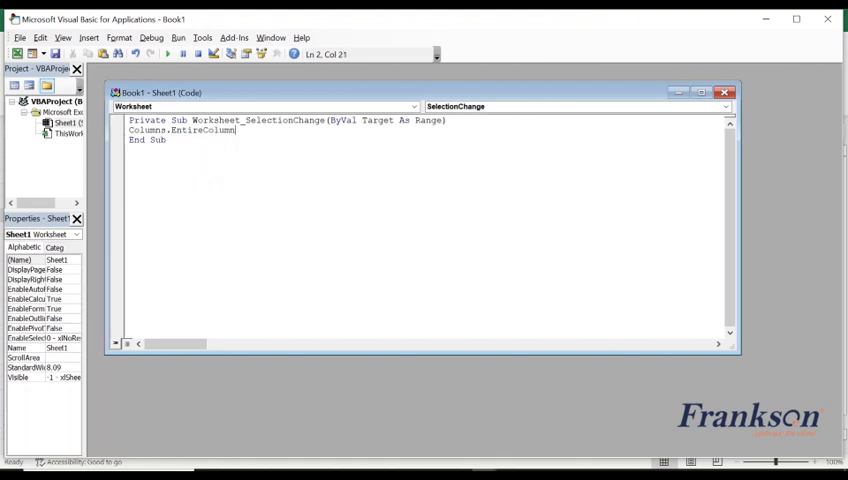
pyautogui.write('.Autofi')
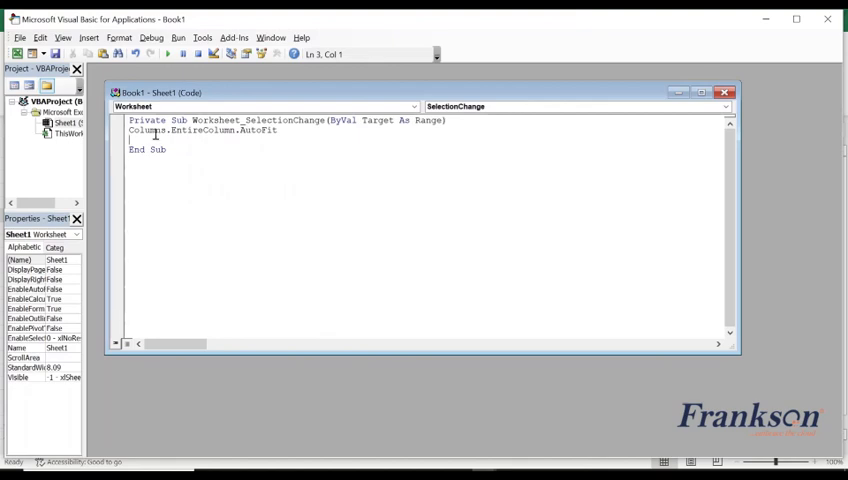
pyautogui.write('R')
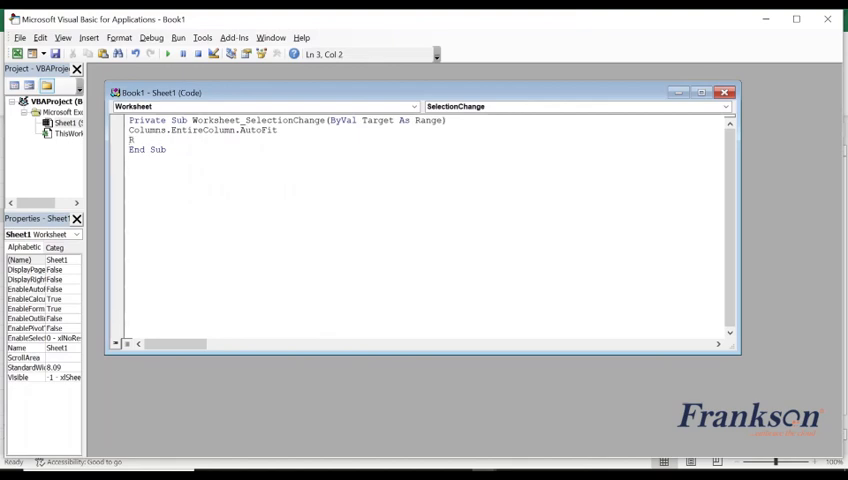
pyautogui.write('Rows.EntireRow.AutoFit')
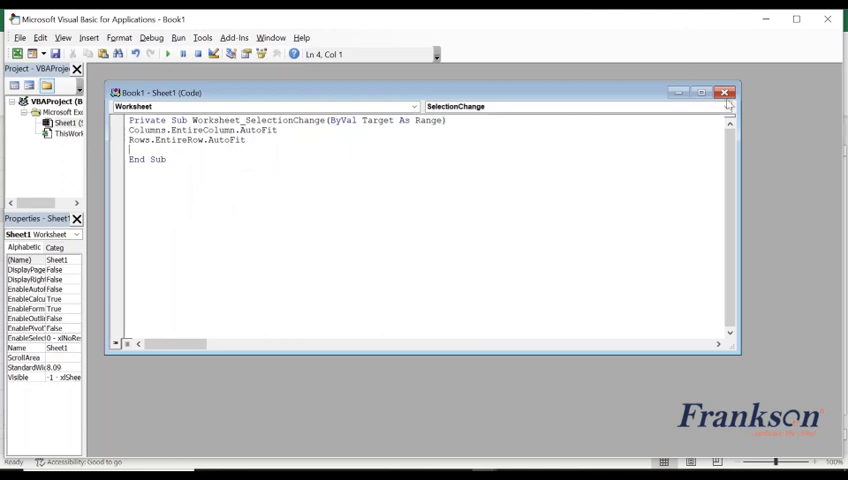
# - Close the VBA editor and reselect A1 so column A autofits
pyautogui.click(724, 92)
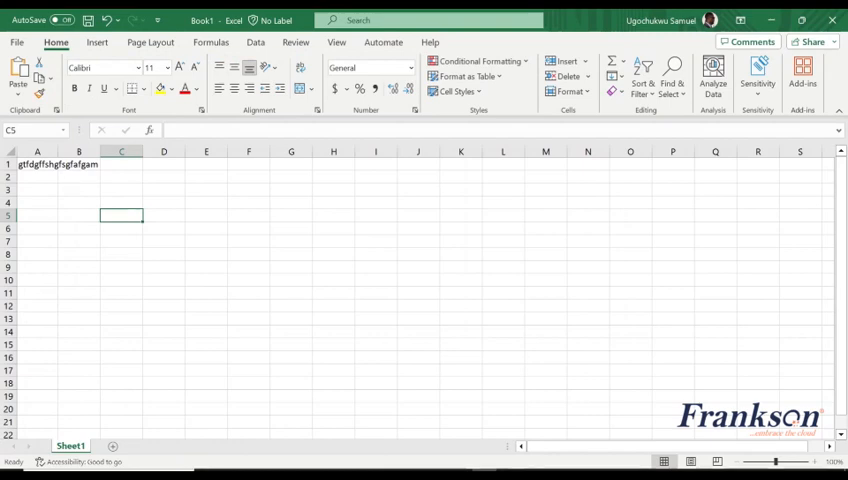
pyautogui.click(37, 164)
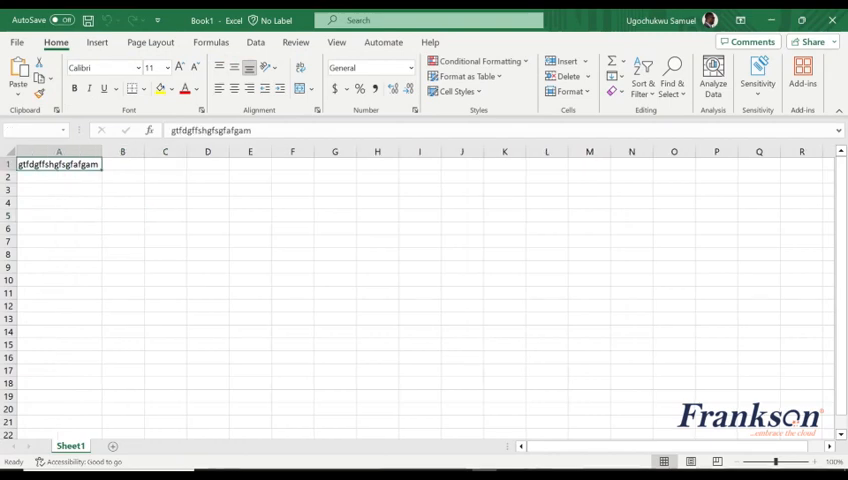
pyautogui.click(59, 228)
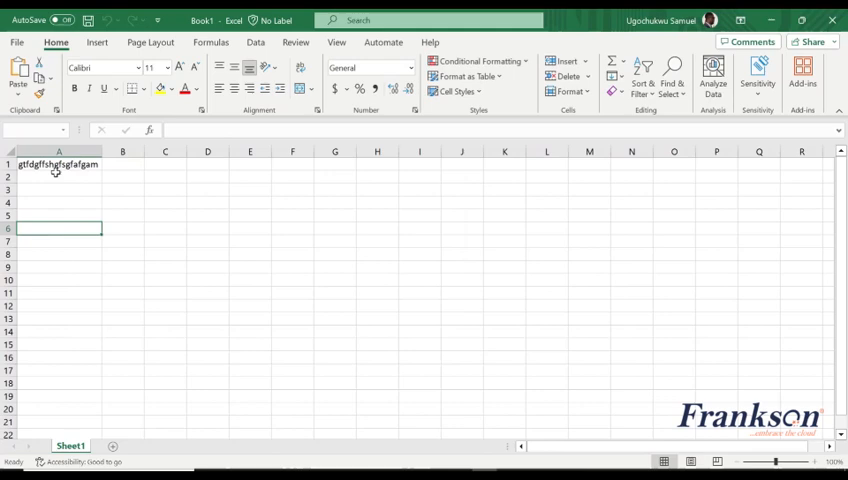
# - Enter 'dggahvdhsgdhsgd' in B1 and 'hgfsdghasgh' in D1
pyautogui.click(122, 164)
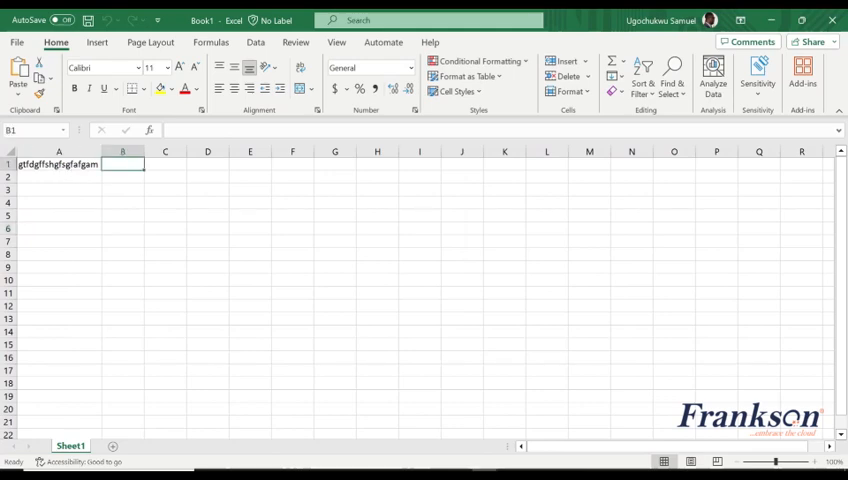
pyautogui.write('dggahvdhsgdhsgdhsgshjs')
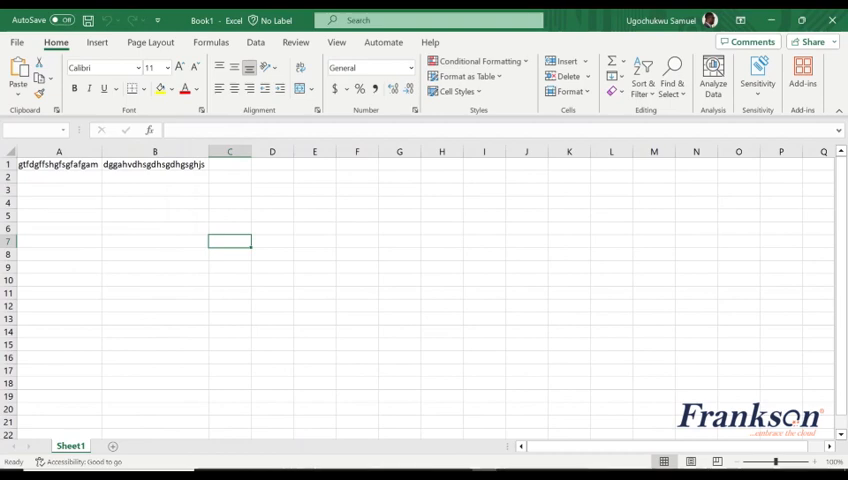
pyautogui.write('hgfsdghasghghhgsvhsahj')
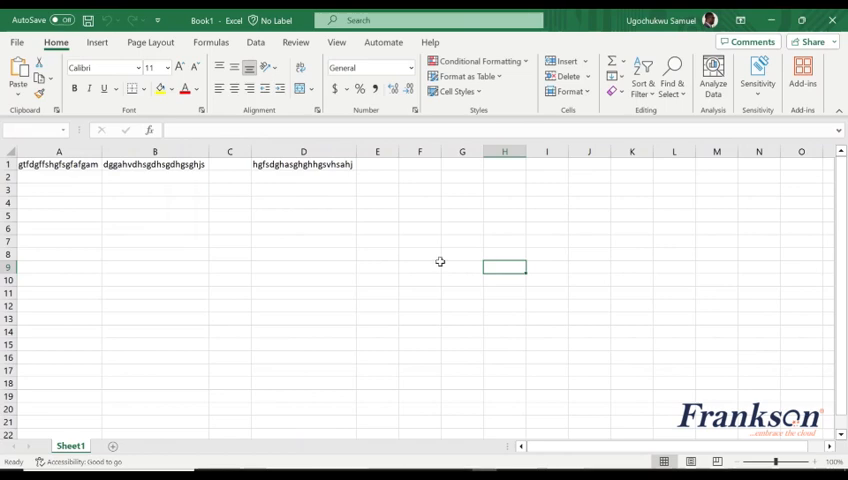
# - Replace A1's text with 'g' so column A shrinks
pyautogui.click(58, 164)
pyautogui.write('gfgs')
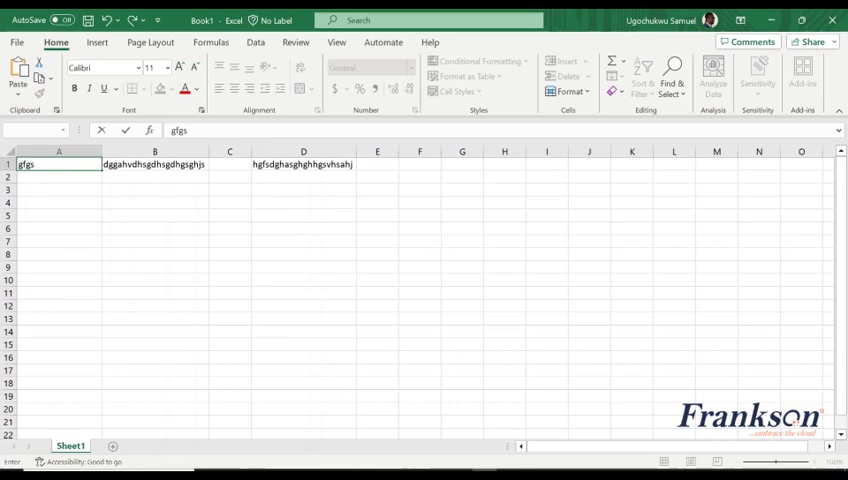
pyautogui.write('g')
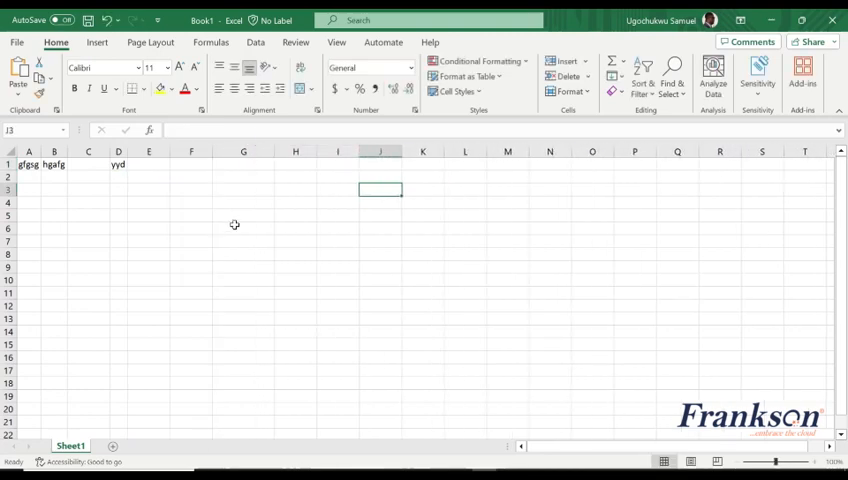
# - Enter 'agdhgsujdhjkmsa' in E2, then select another cell so columns refit
pyautogui.click(149, 176)
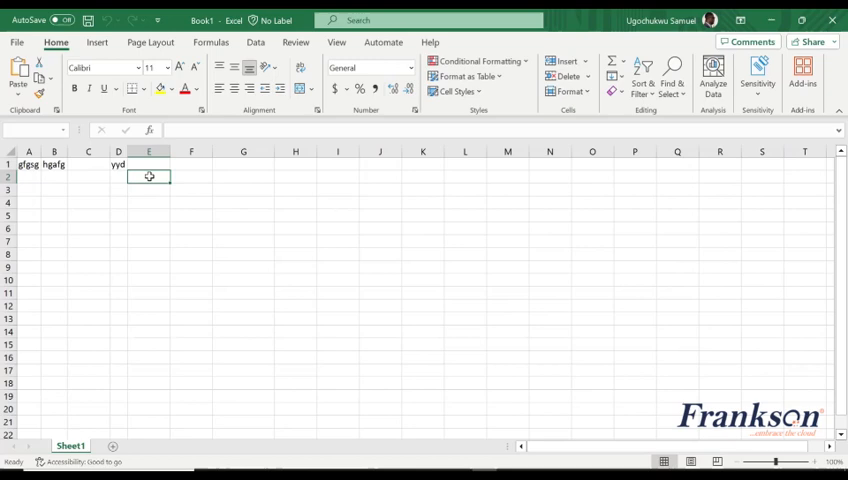
pyautogui.write('agdhgsujdhjkmsa')
pyautogui.click(243, 176)
pyautogui.write('hgasdhhgkj')
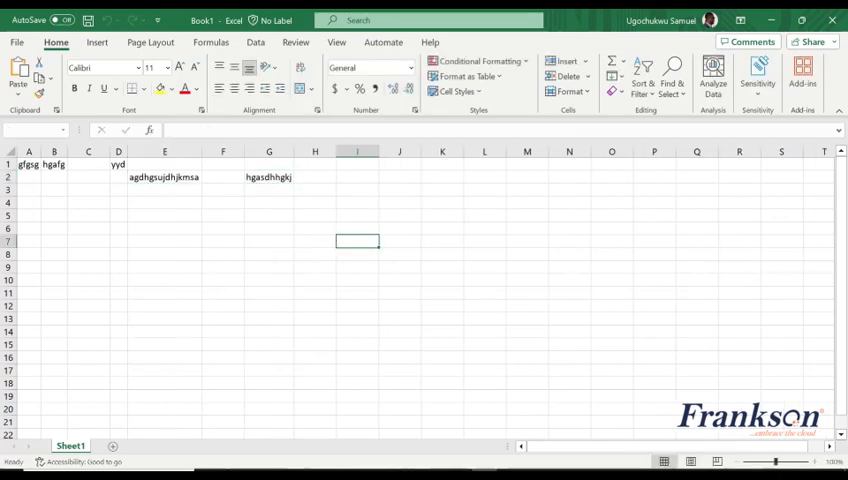
pyautogui.moveTo(378, 151); pyautogui.dragTo(420, 151)
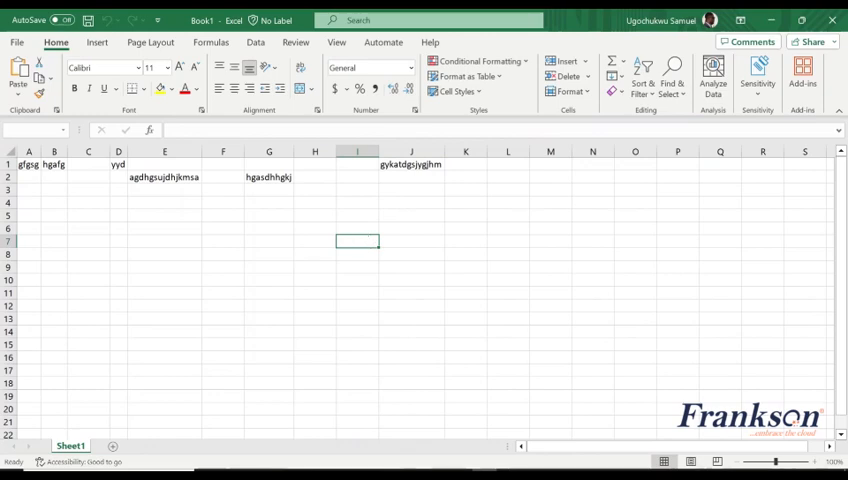
pyautogui.click(315, 203)
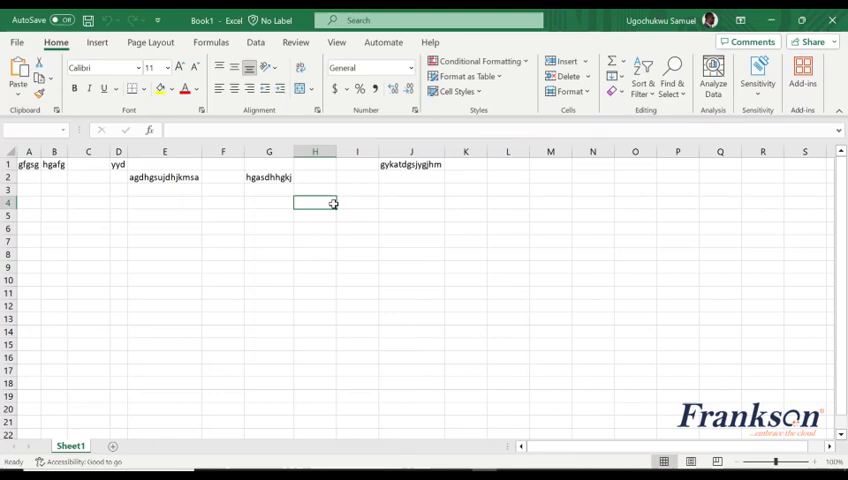